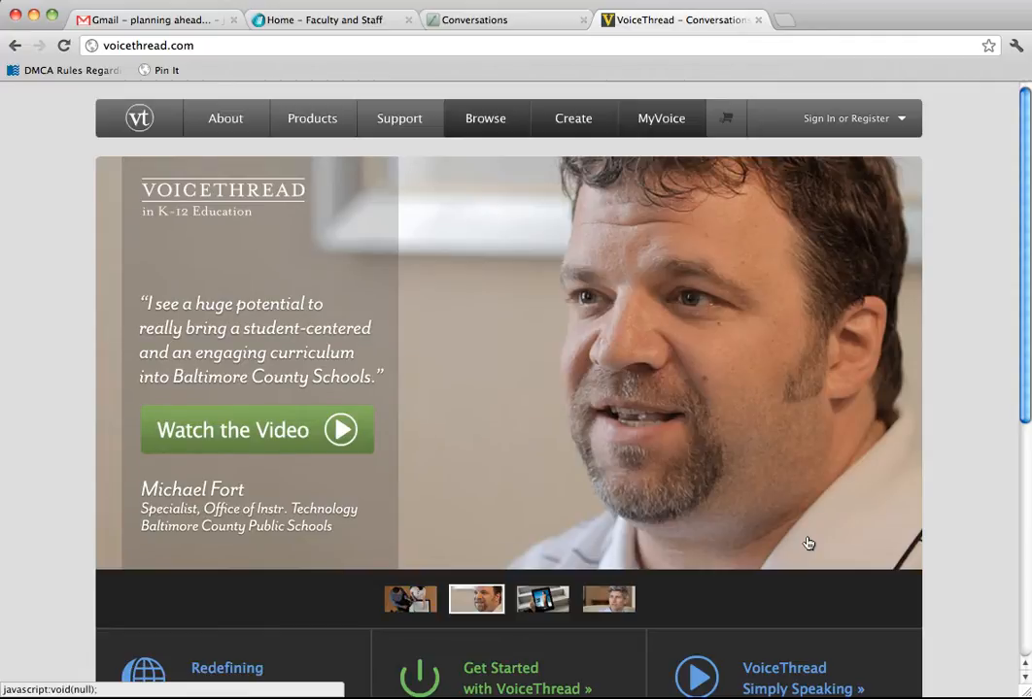
left_click(542, 598)
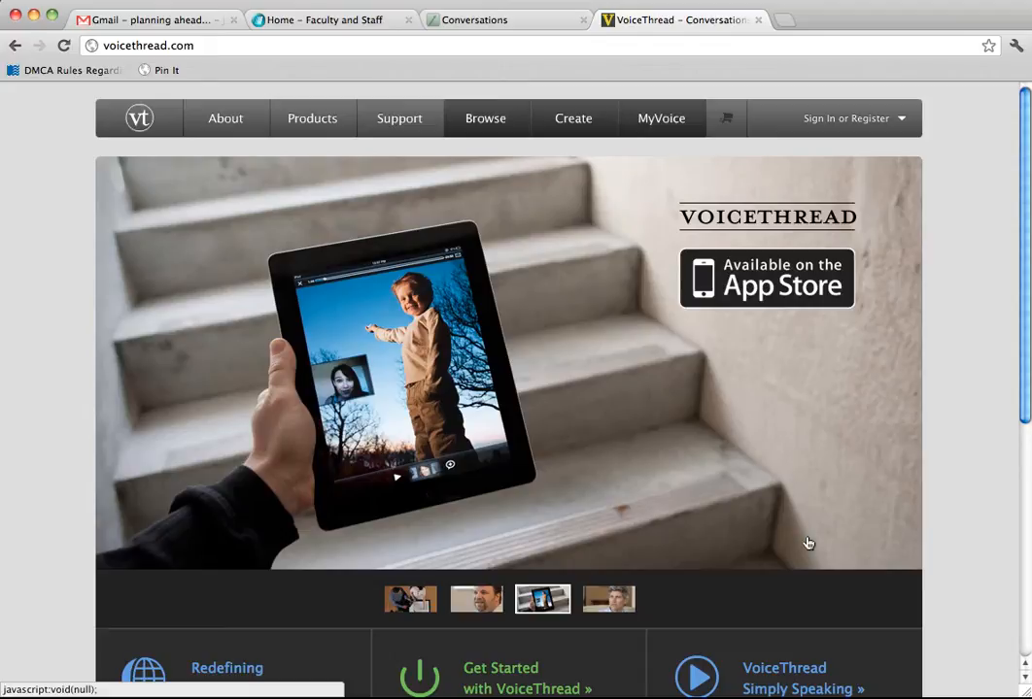
left_click(608, 598)
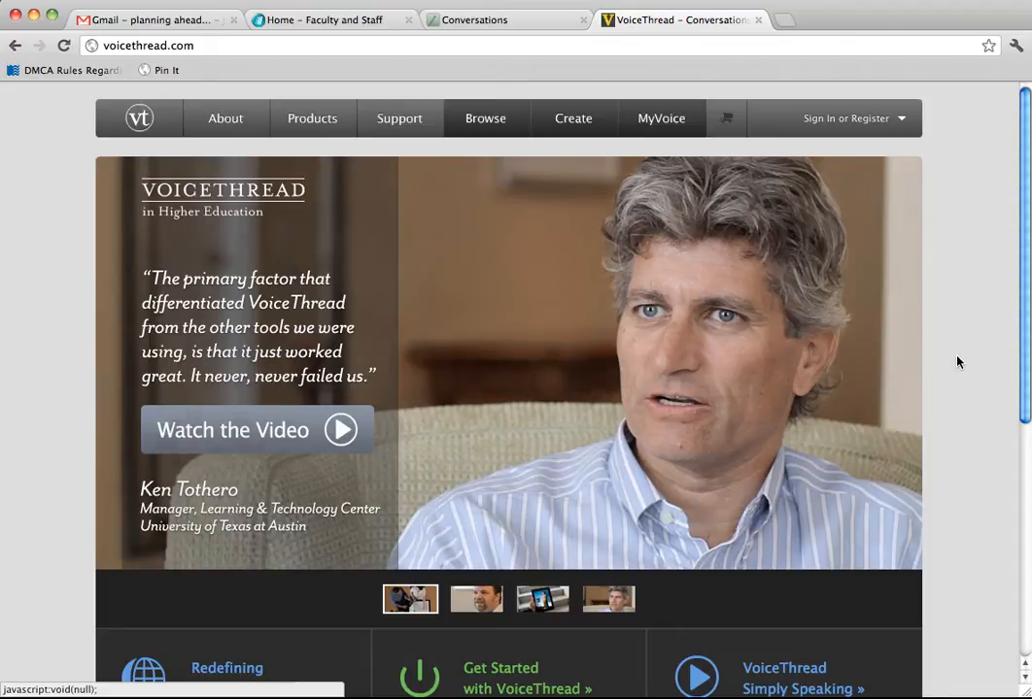
left_click(847, 119)
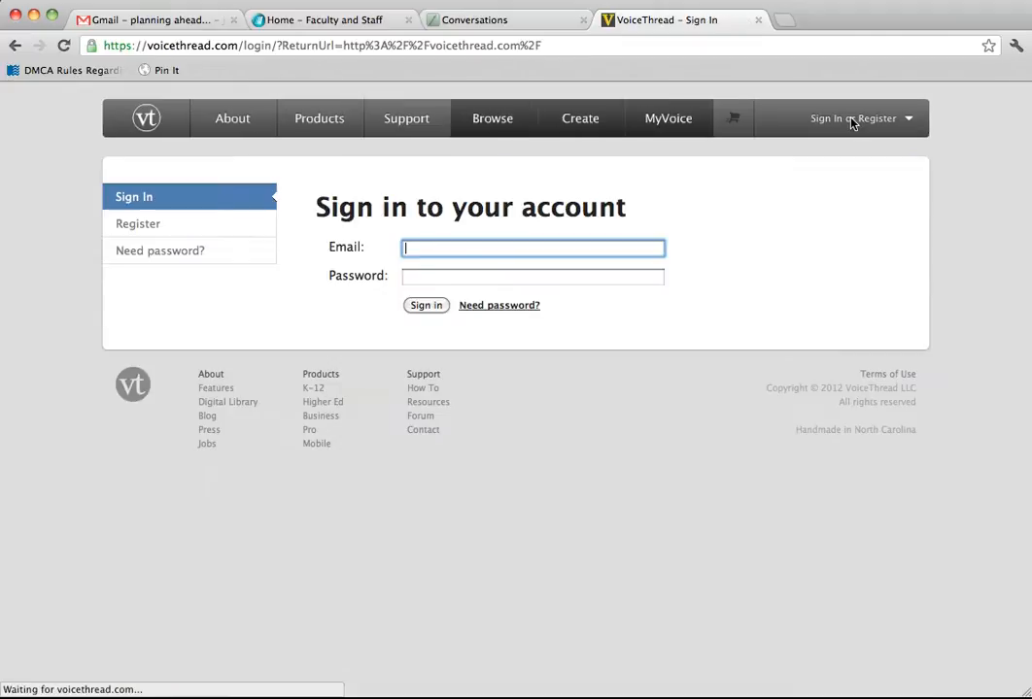
mouse_move(427, 320)
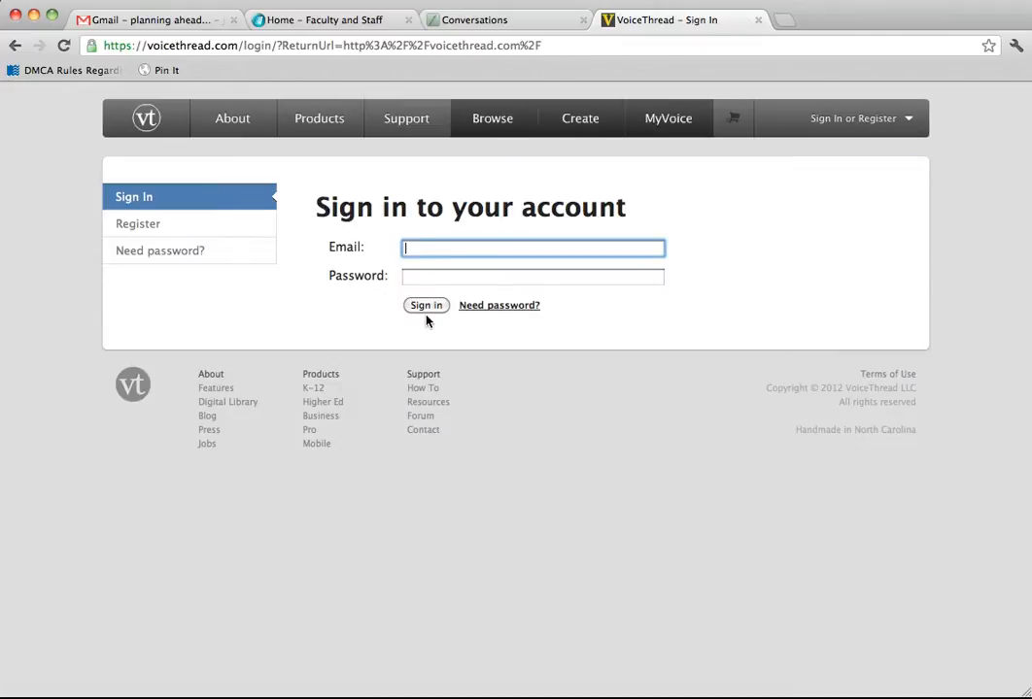
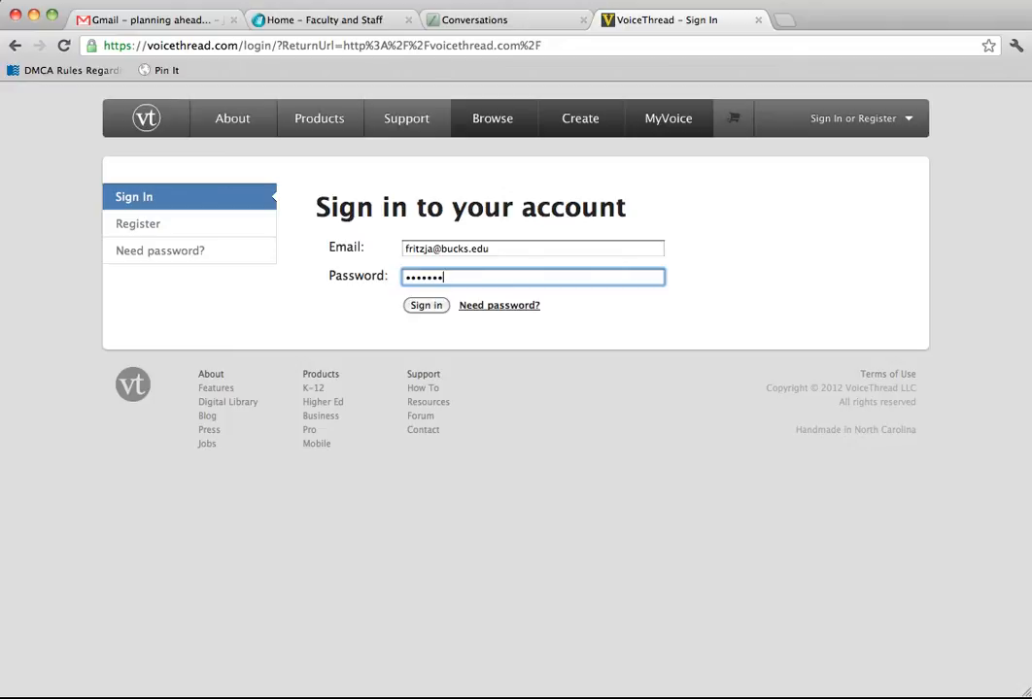
type("•")
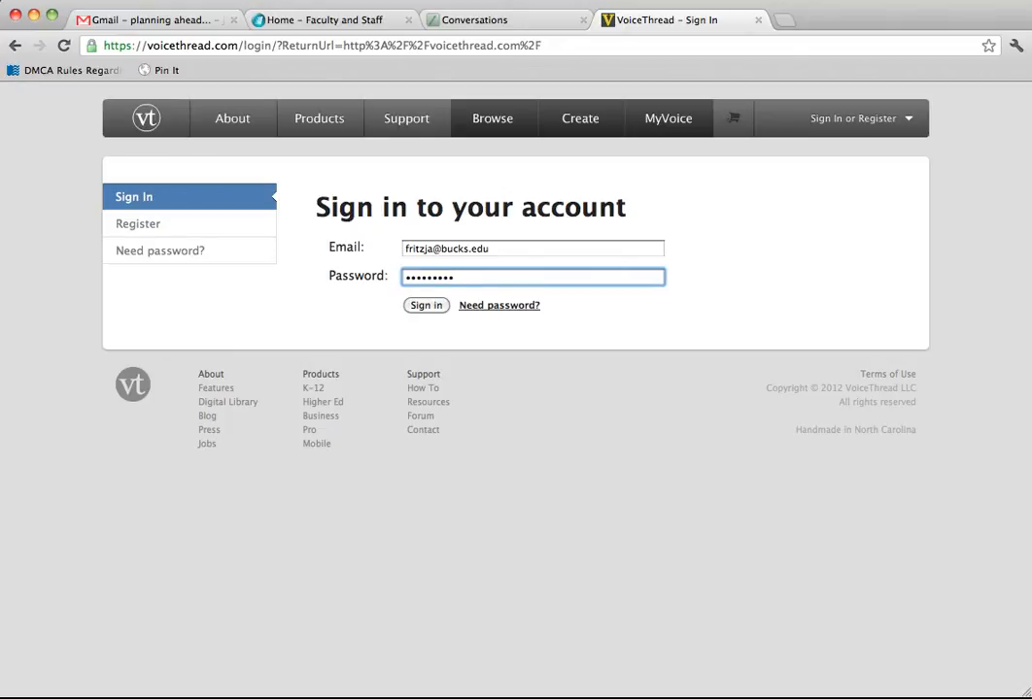
left_click(425, 305)
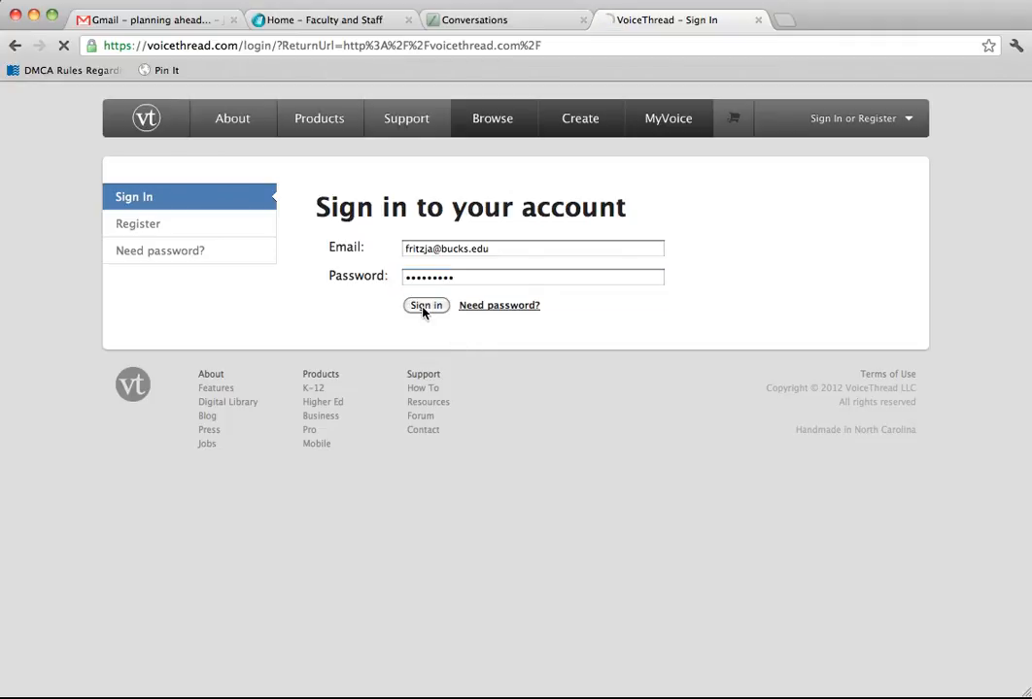
From MyVoice, start the Create workflow and show the Upload source choices
left_click(426, 305)
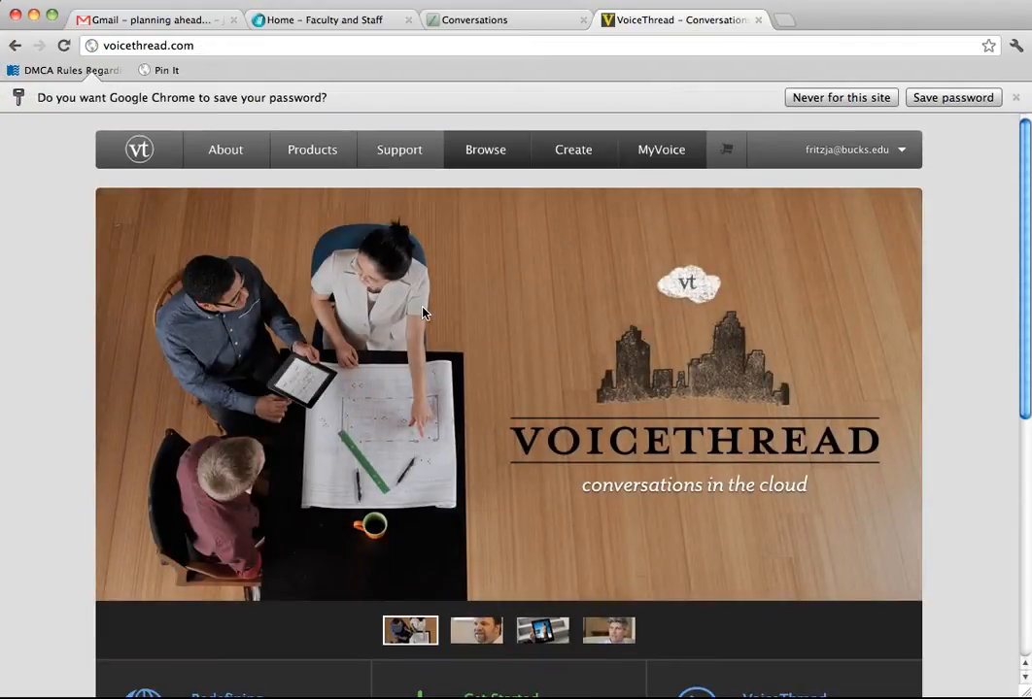
mouse_move(462, 282)
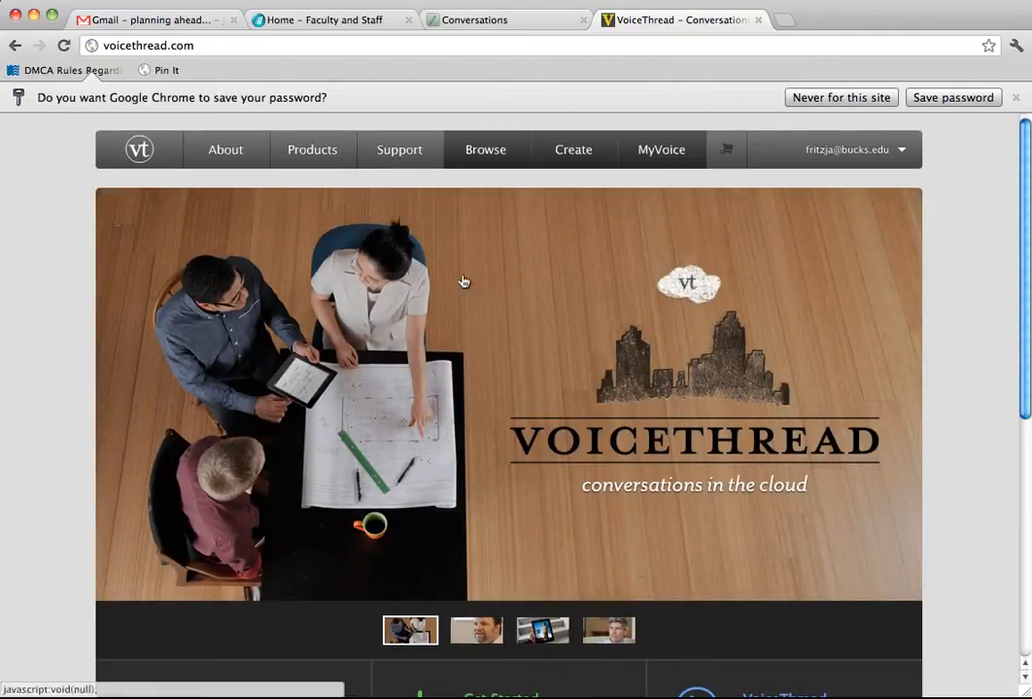
left_click(661, 151)
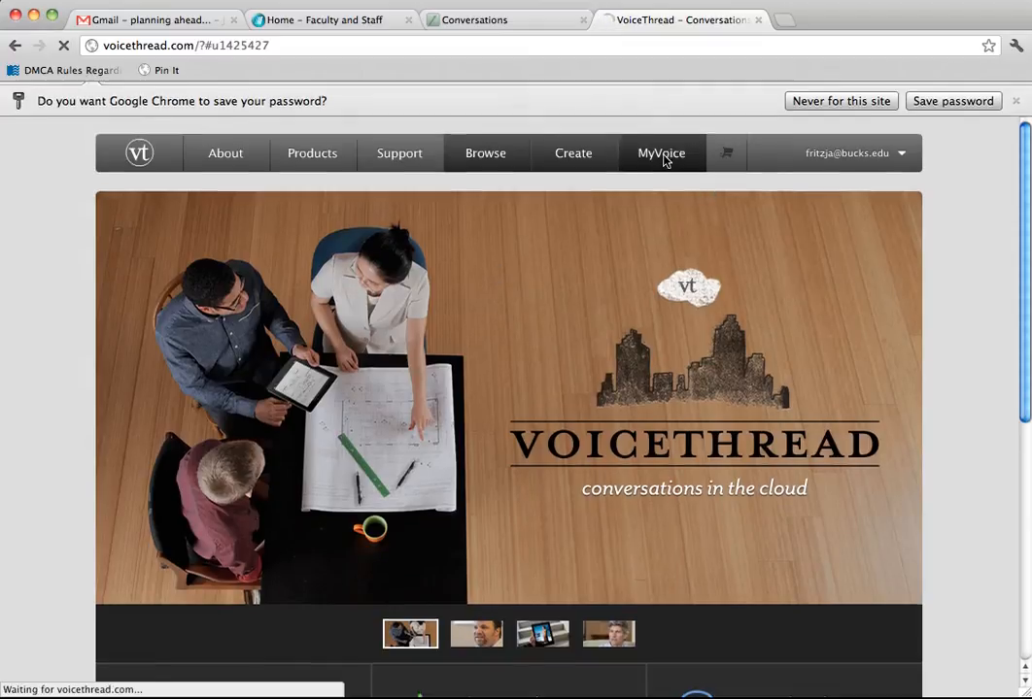
left_click(660, 151)
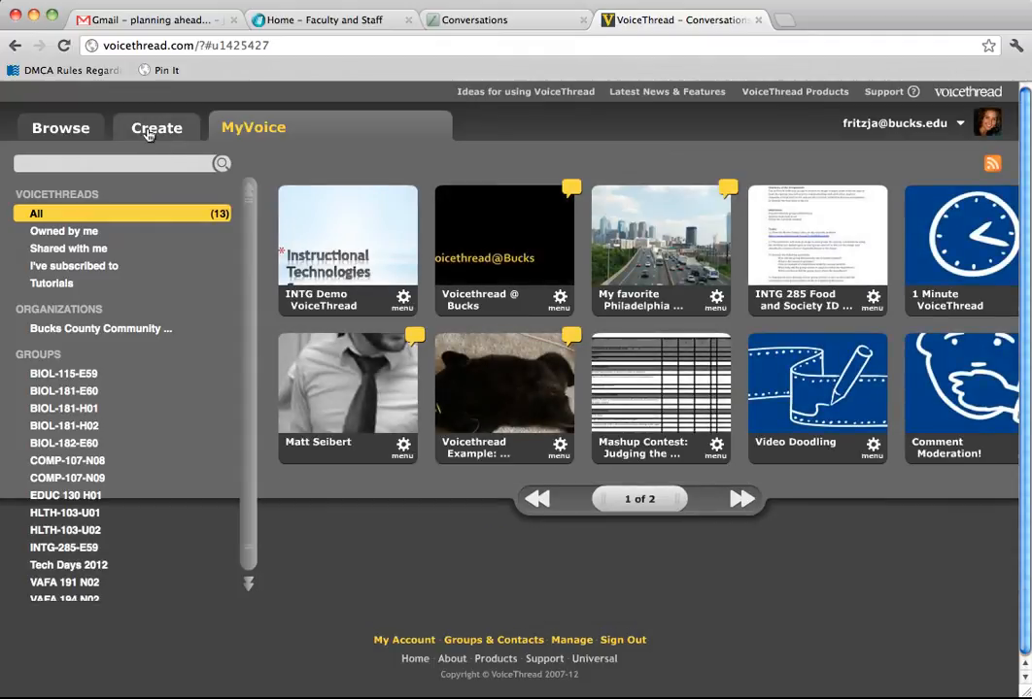
left_click(155, 126)
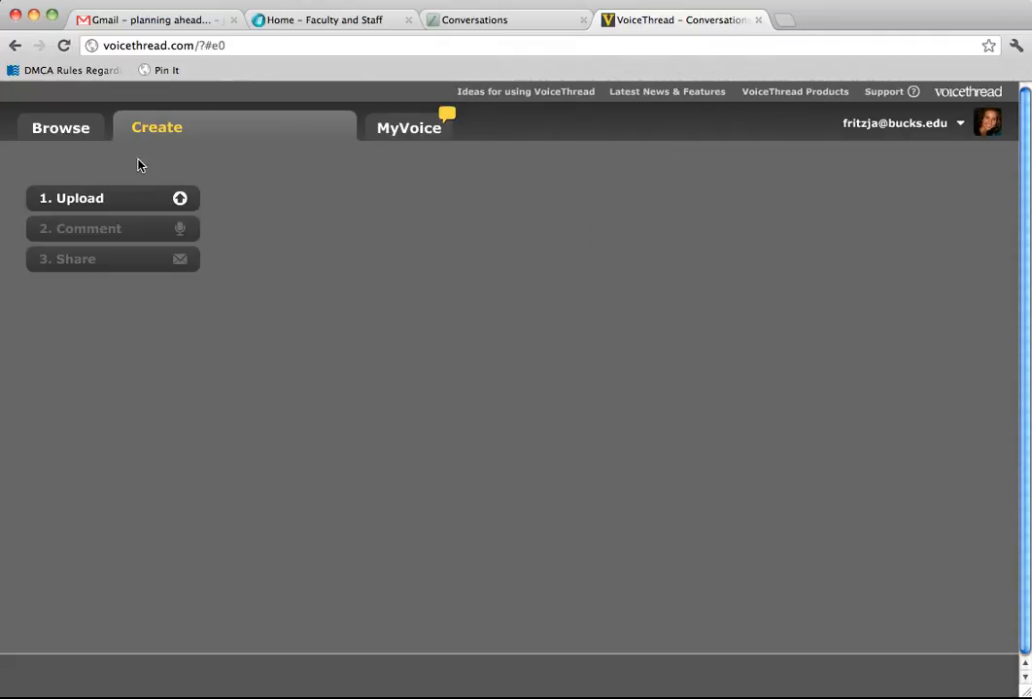
left_click(113, 198)
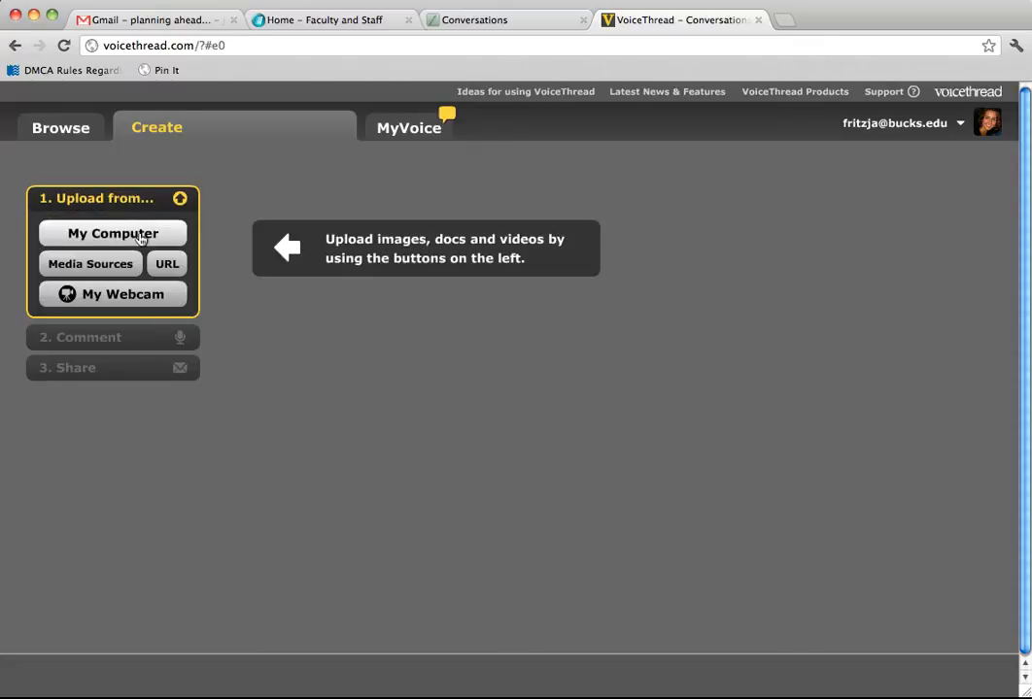
Upload InstructionalResourcesSurveyGraphs.pdf from the desktop via My Computer
left_click(112, 234)
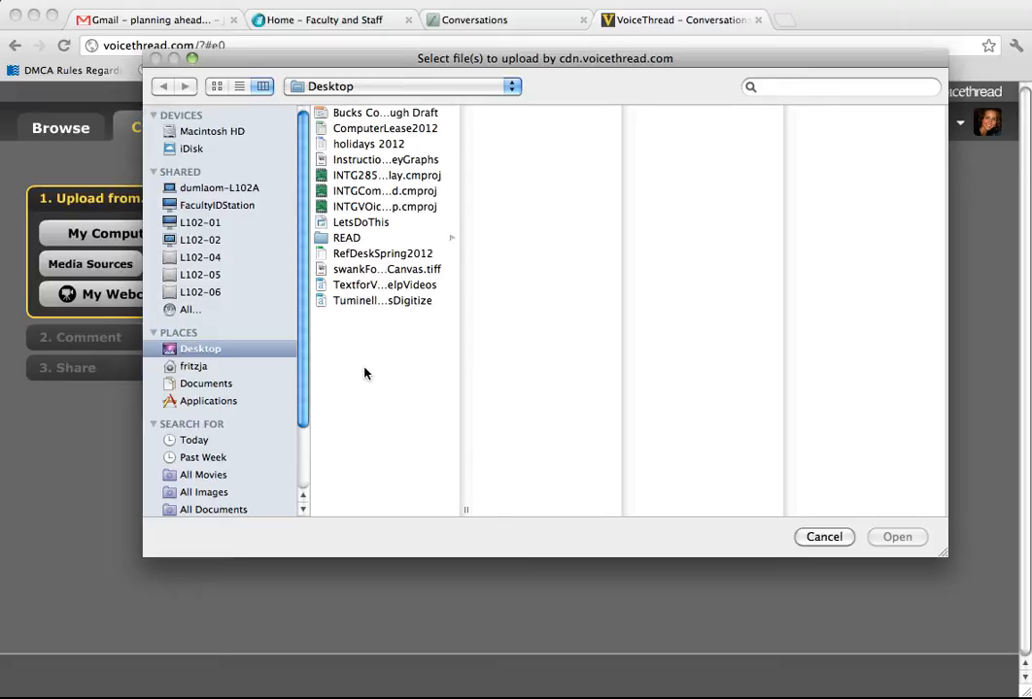
mouse_move(474, 502)
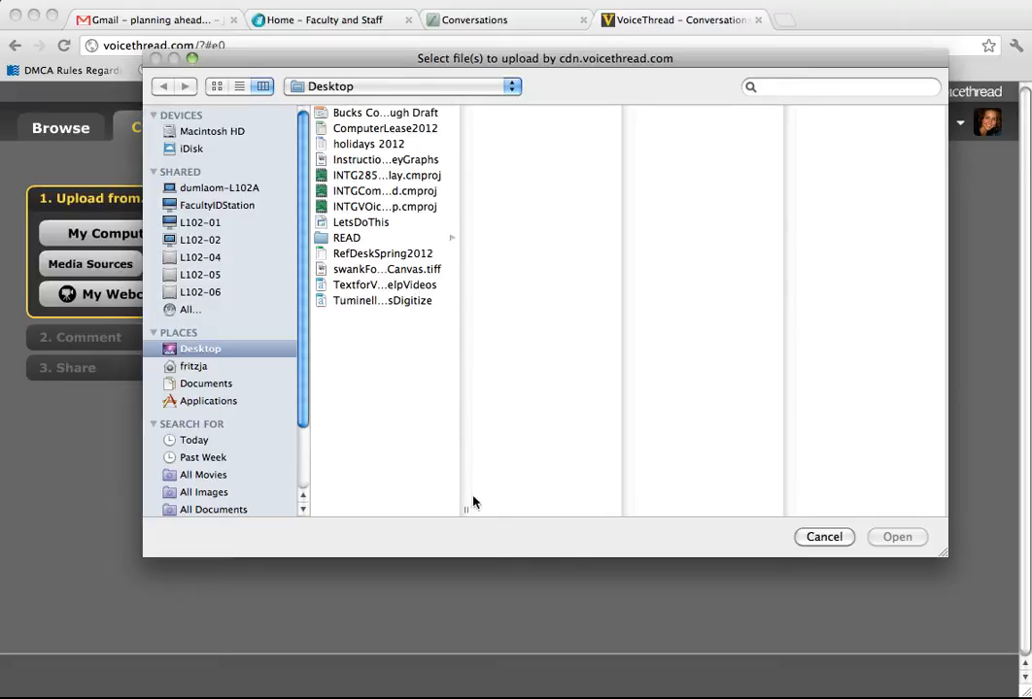
mouse_move(420, 167)
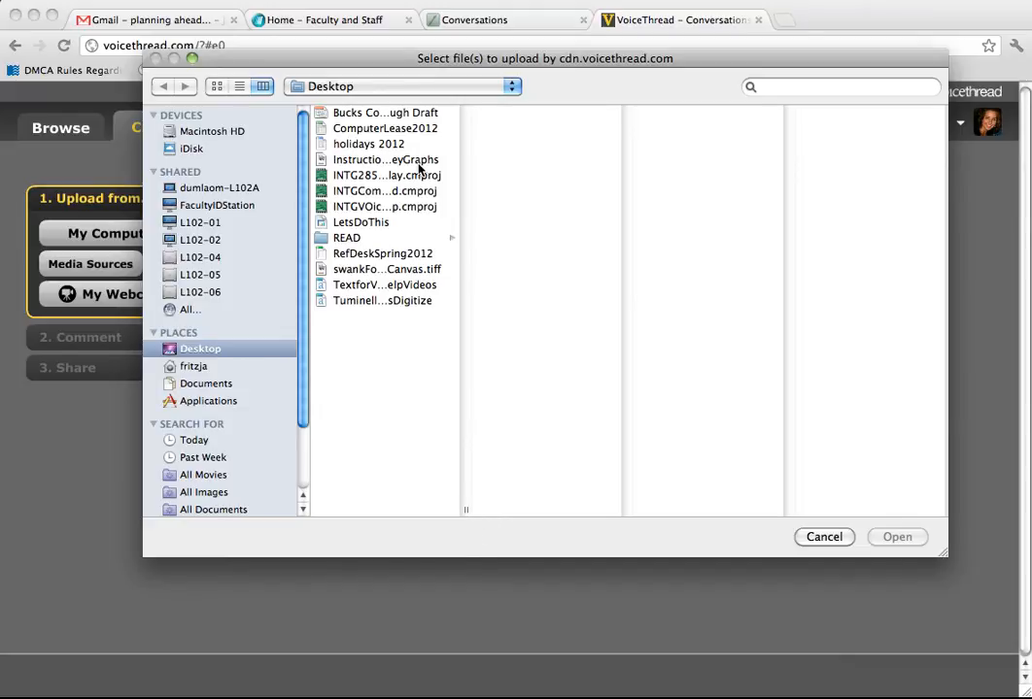
left_click(384, 159)
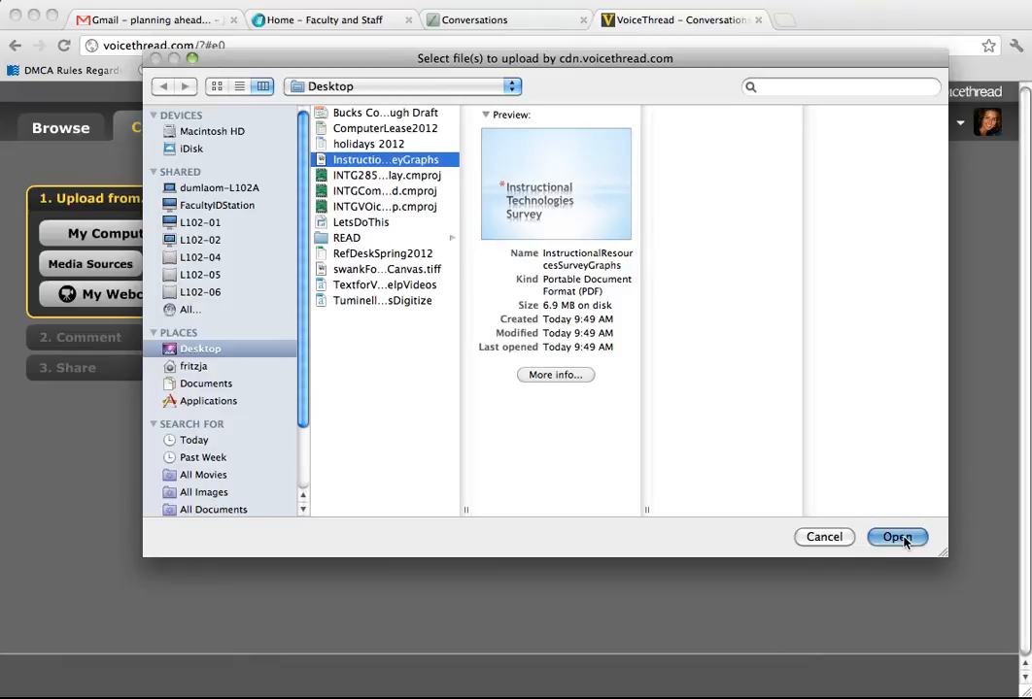
left_click(894, 536)
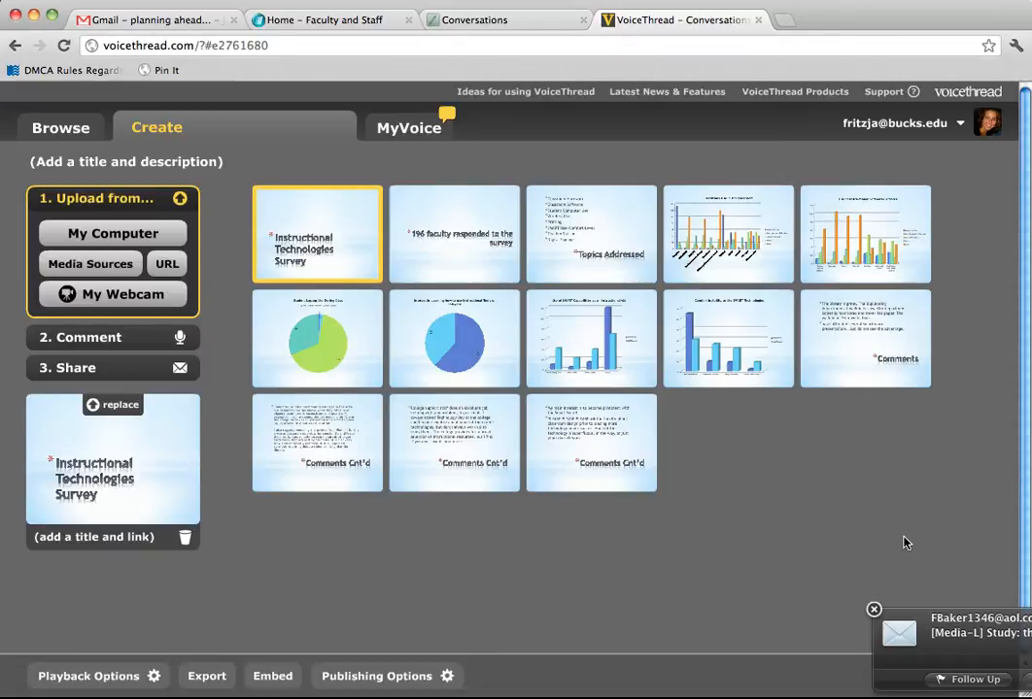
mouse_move(377, 268)
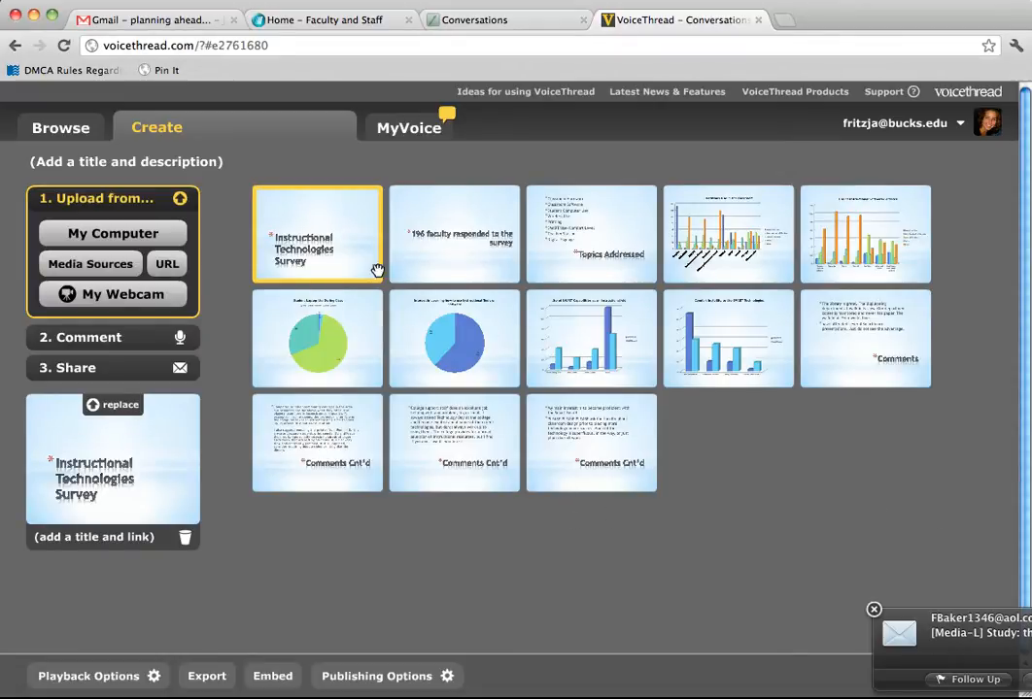
mouse_move(707, 501)
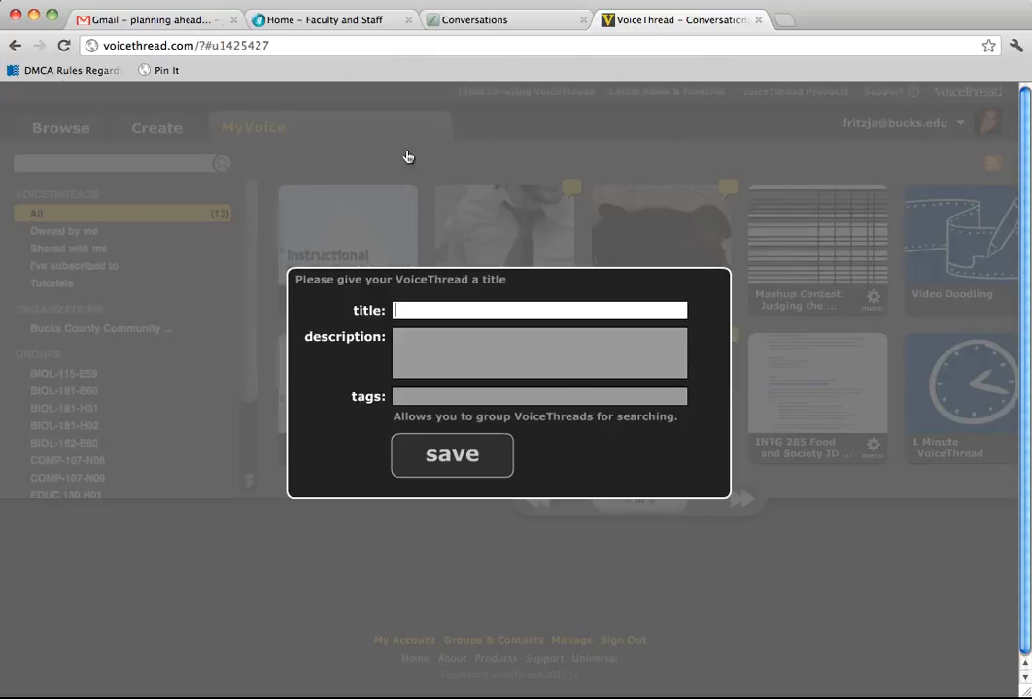
Title the thread "Group #: Last Names of Group Members, Title of research project" and save it
type("TE")
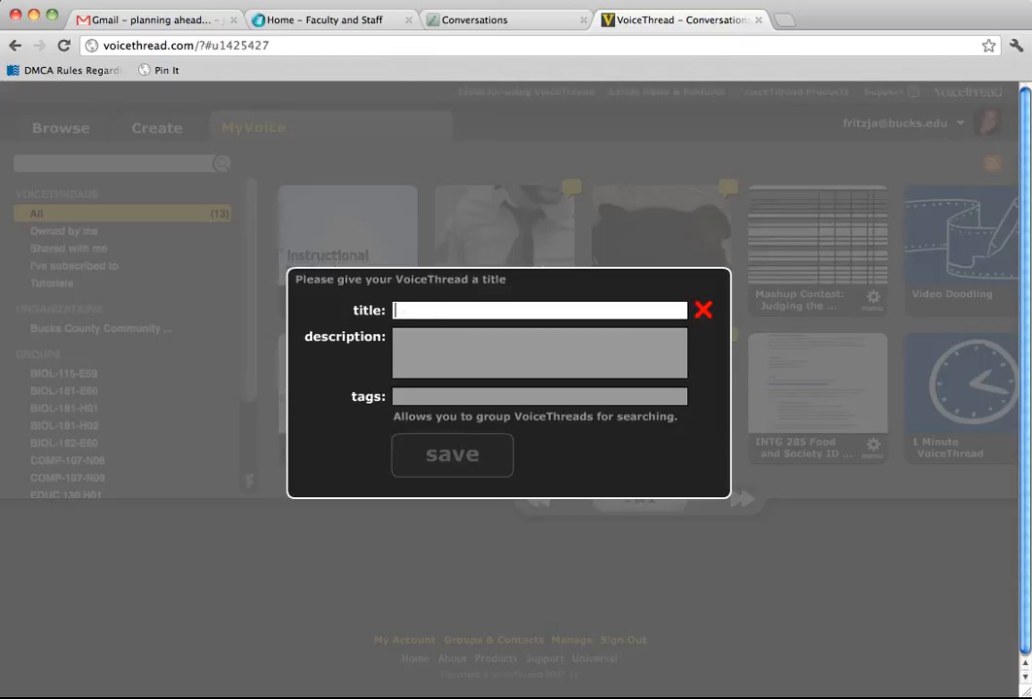
type("Group")
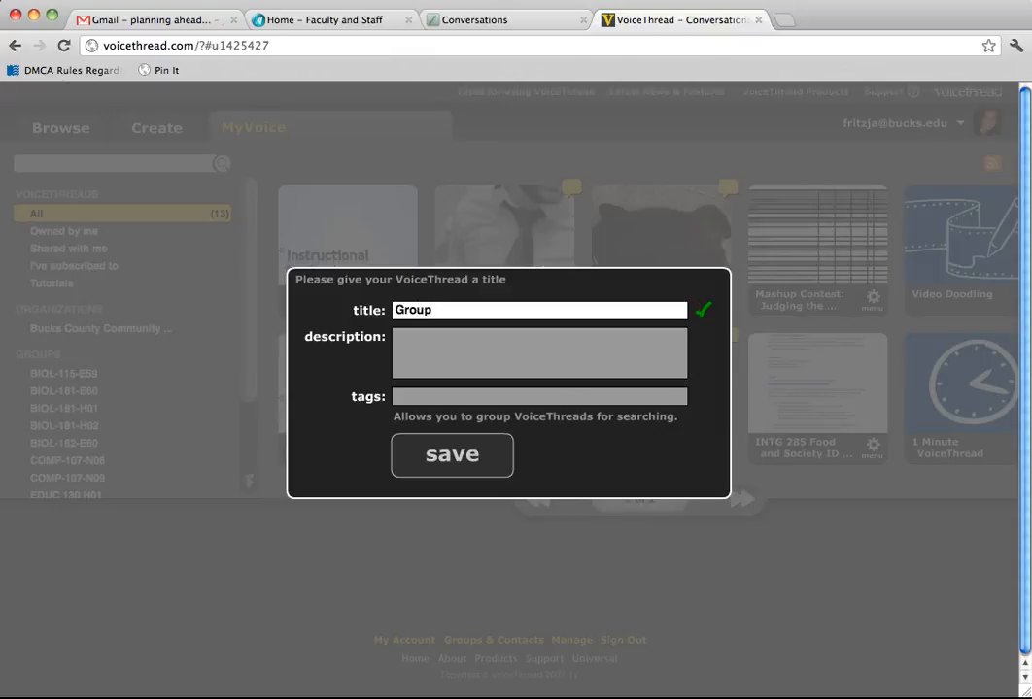
type("#: L")
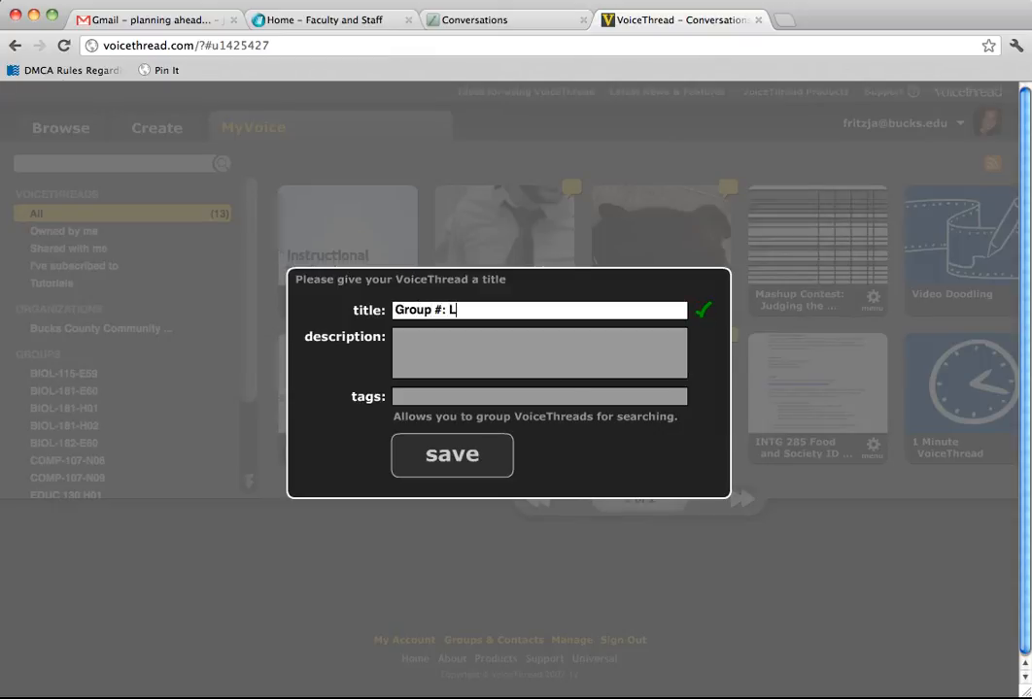
type("ast Nam")
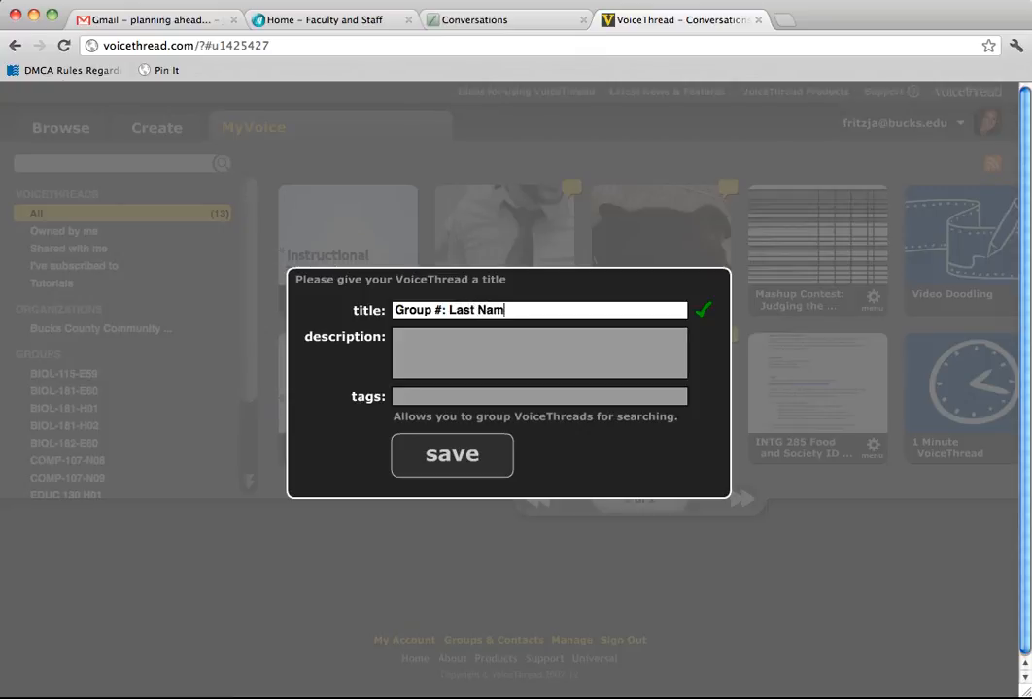
type("es of Group")
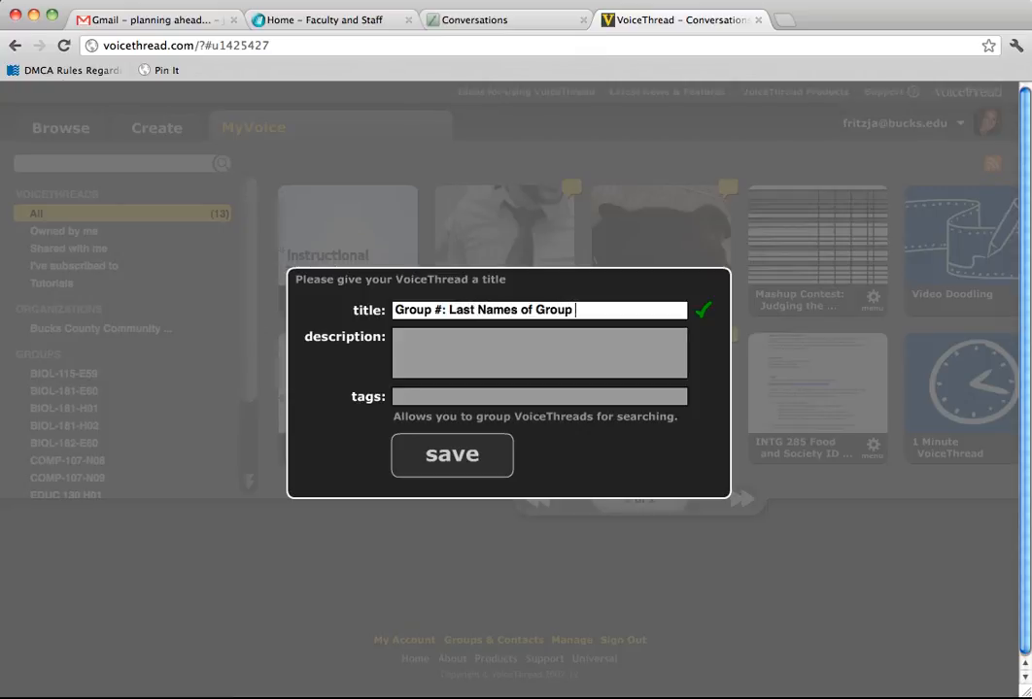
type("Members,")
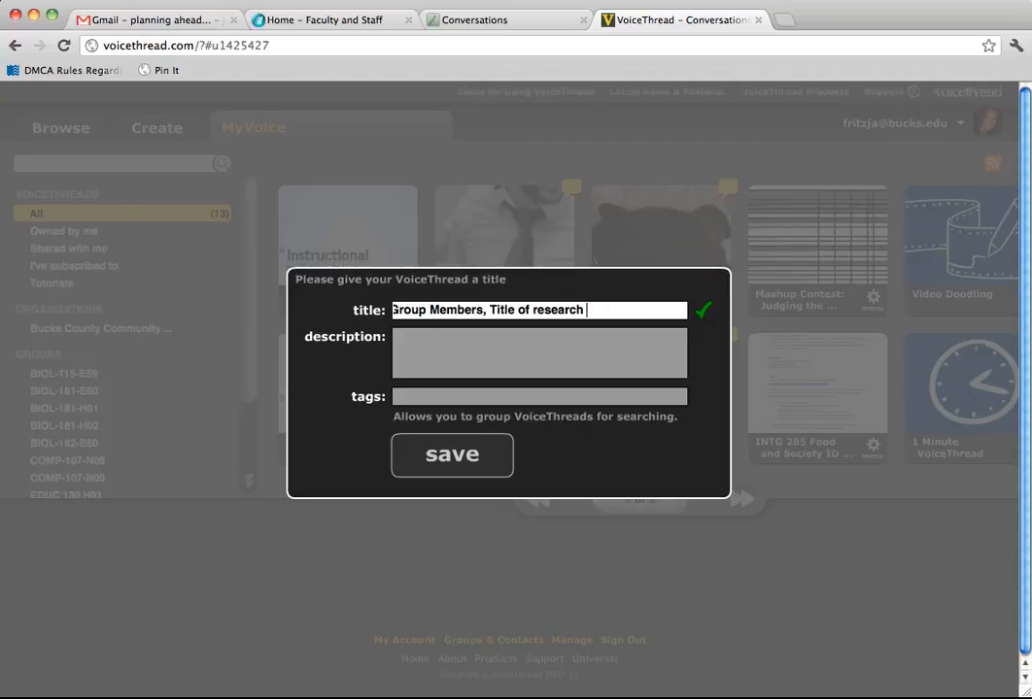
type("project")
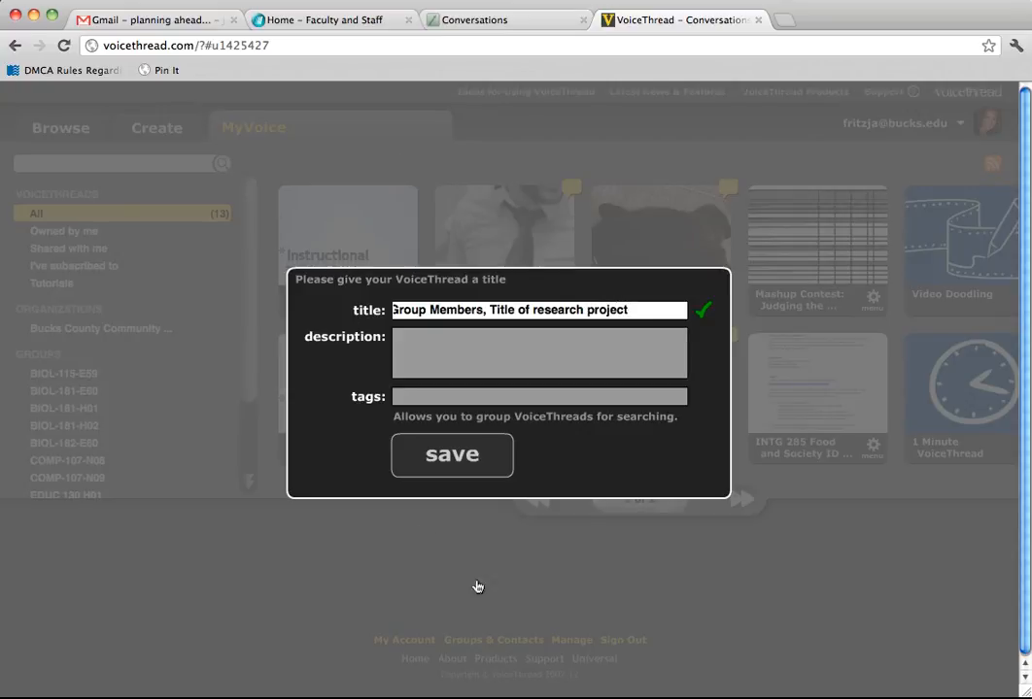
left_click(451, 455)
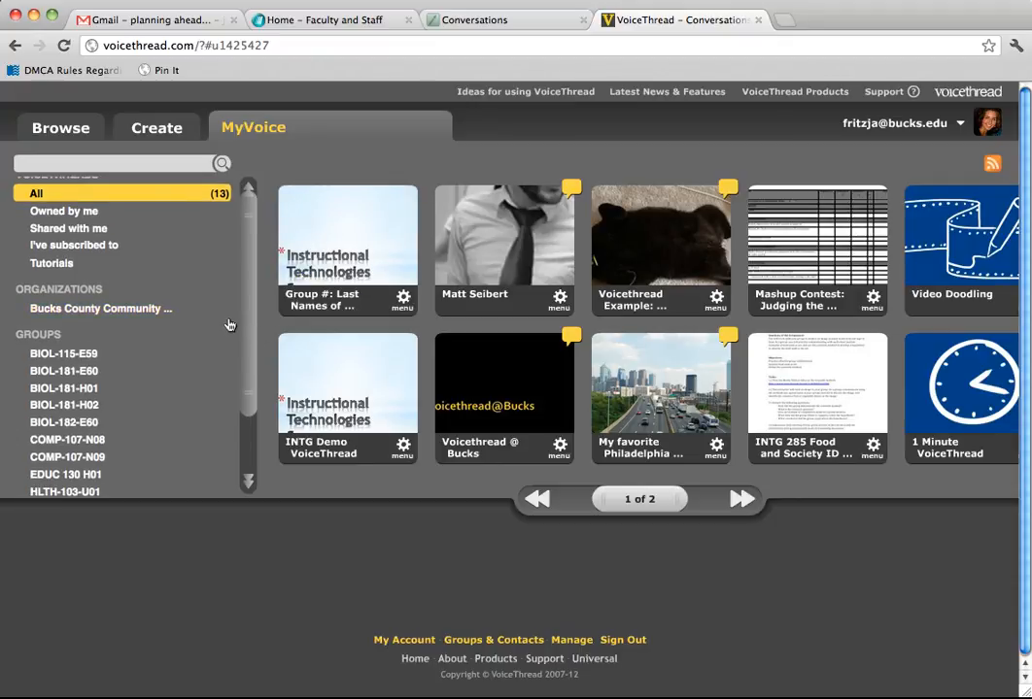
mouse_move(229, 327)
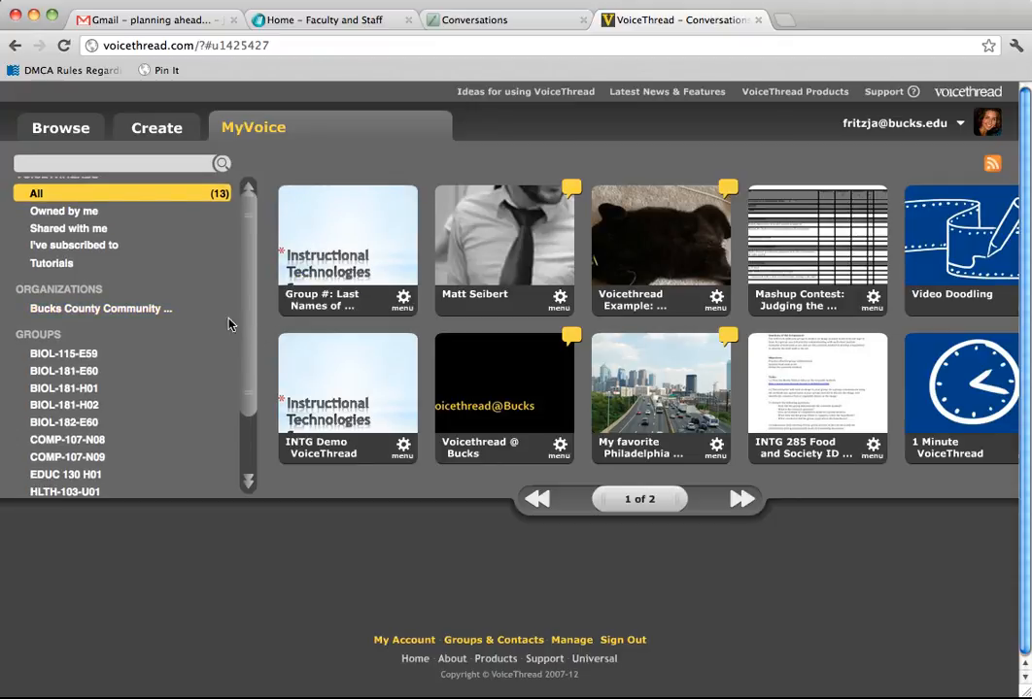
Scroll the Groups list and close the thread preview back to the MyVoice library
scroll("down", 3)
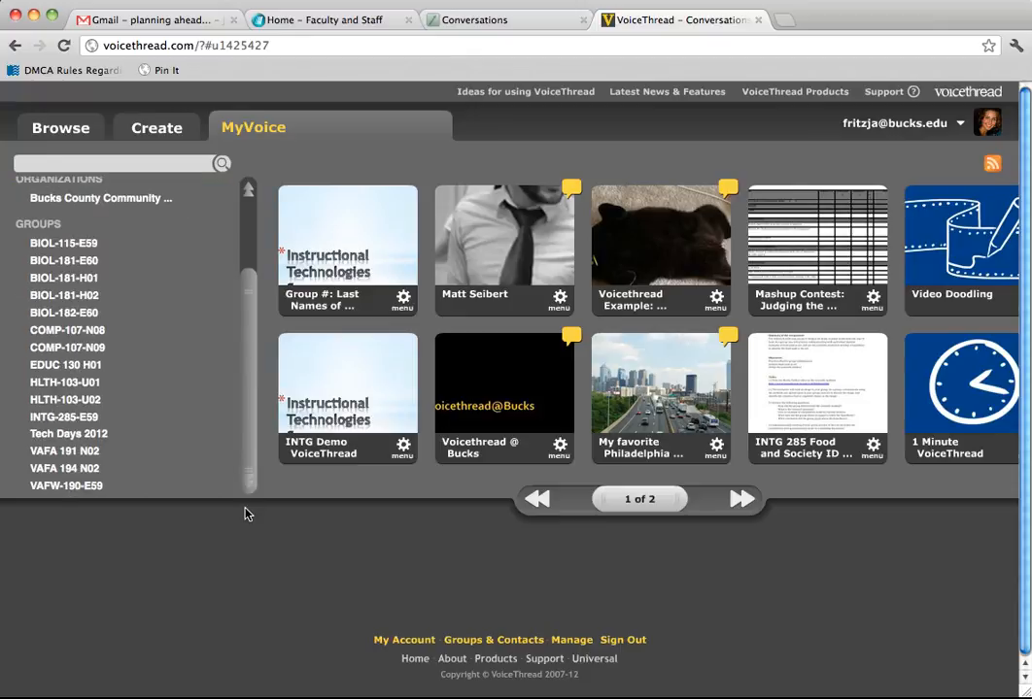
mouse_move(347, 243)
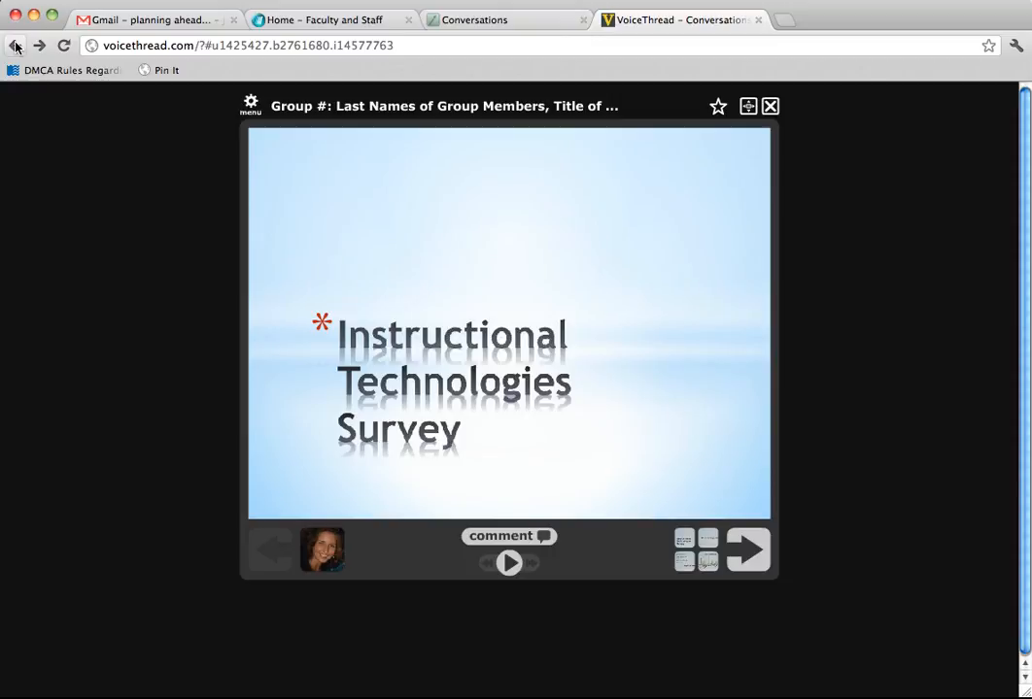
left_click(15, 47)
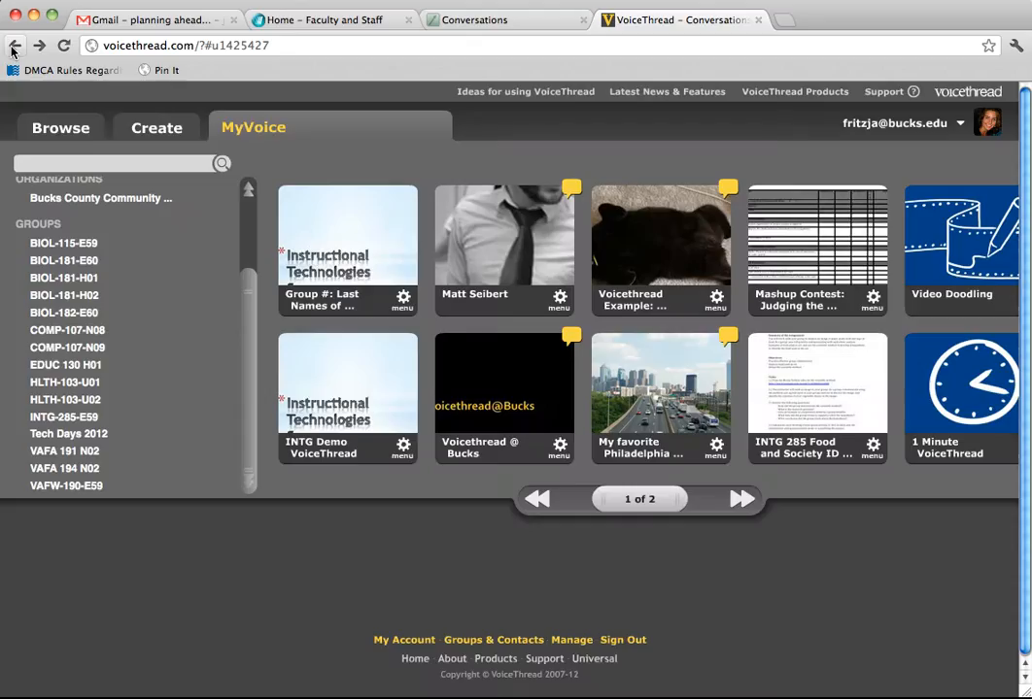
mouse_move(345, 243)
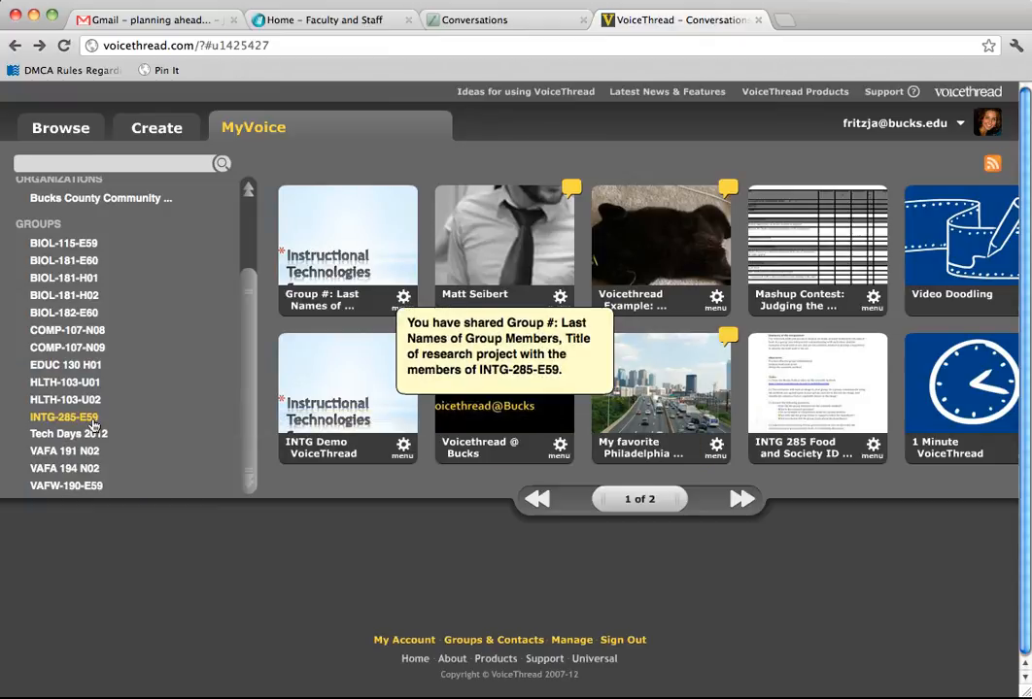
View the INTG-285-E59 group's threads and open the shared group presentation
left_click(65, 416)
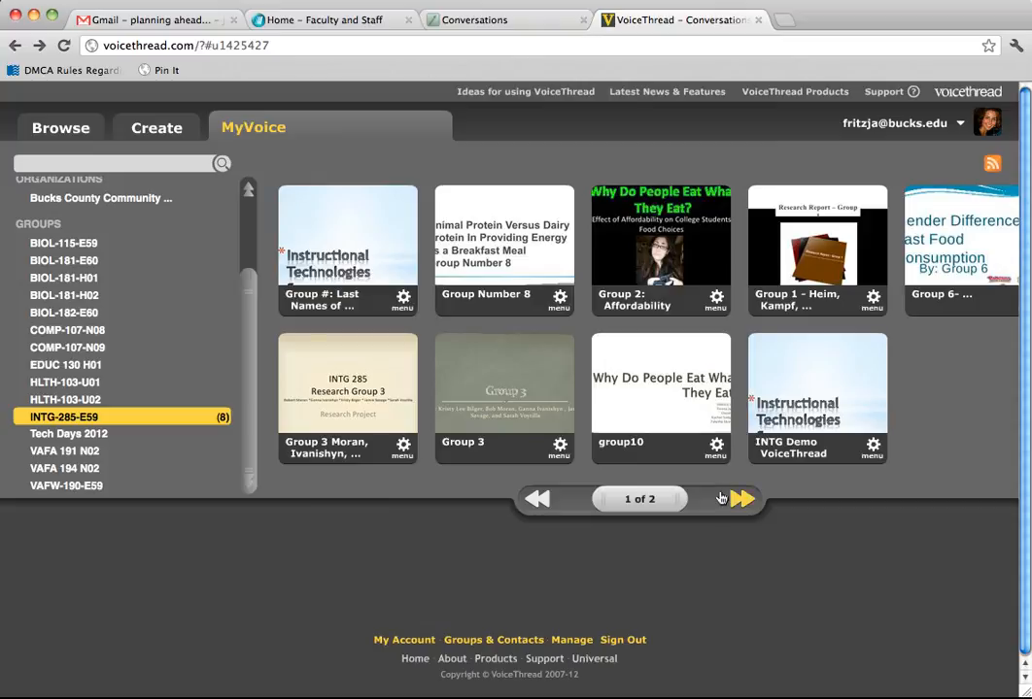
mouse_move(812, 501)
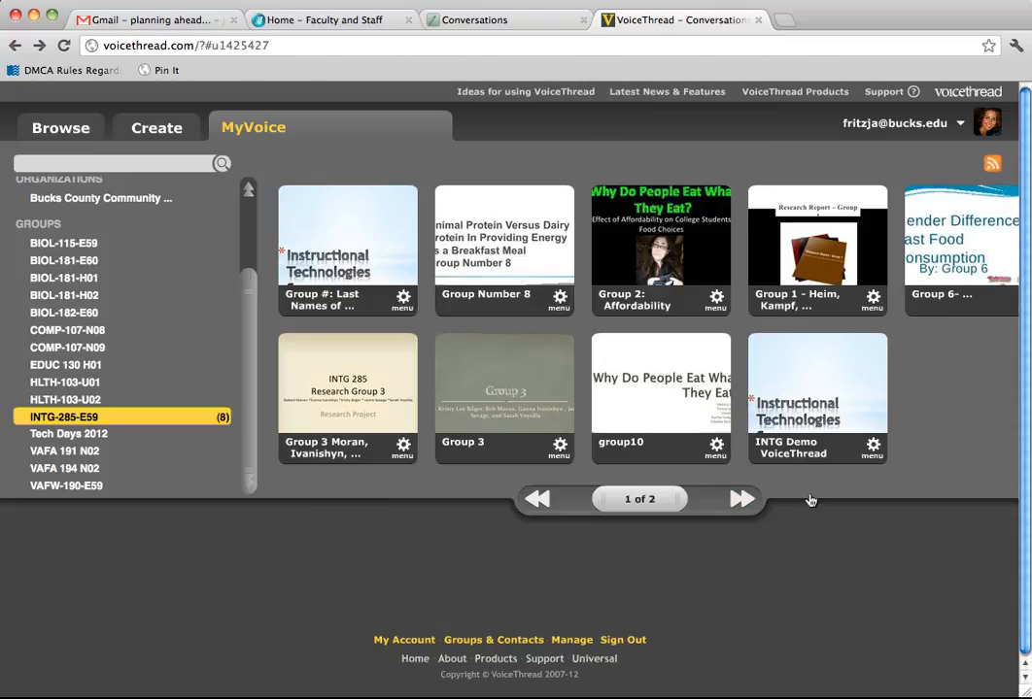
mouse_move(346, 249)
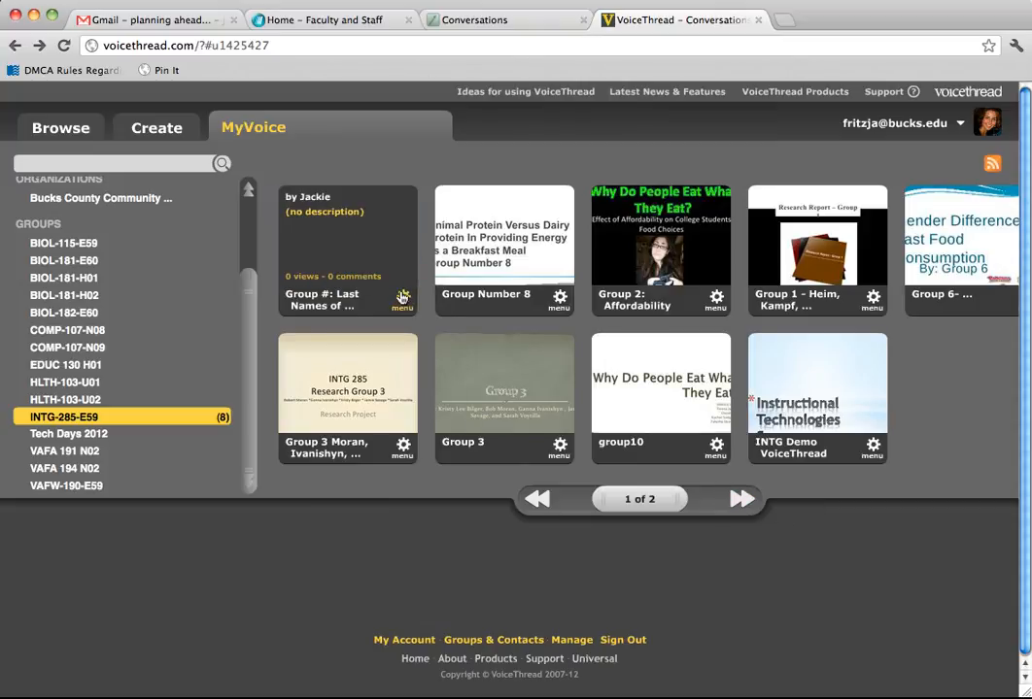
mouse_move(402, 299)
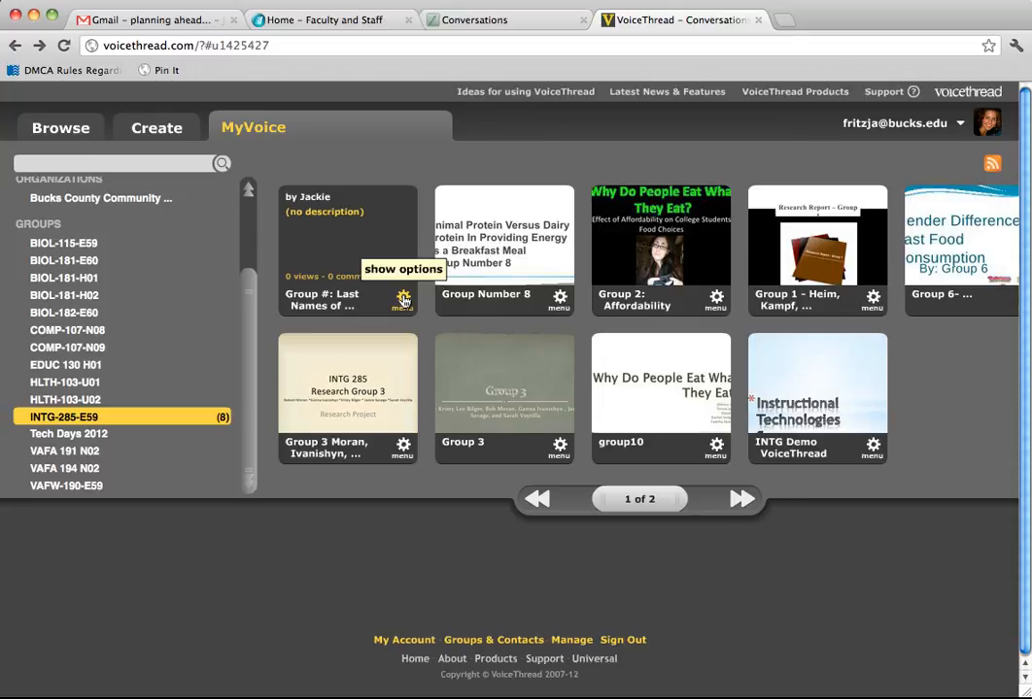
left_click(402, 299)
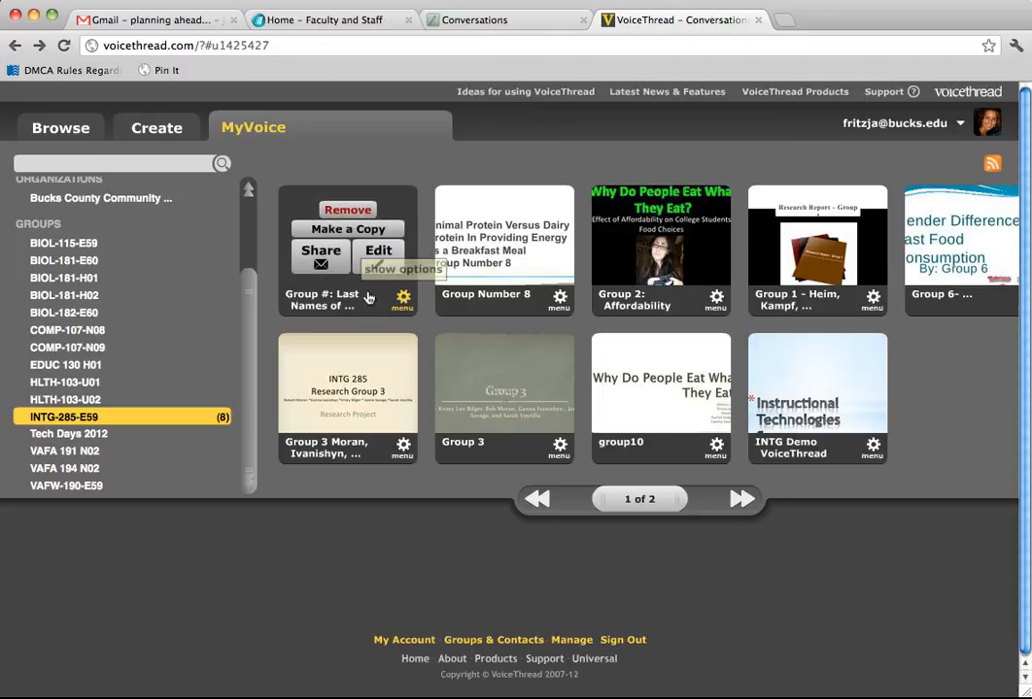
left_click(346, 233)
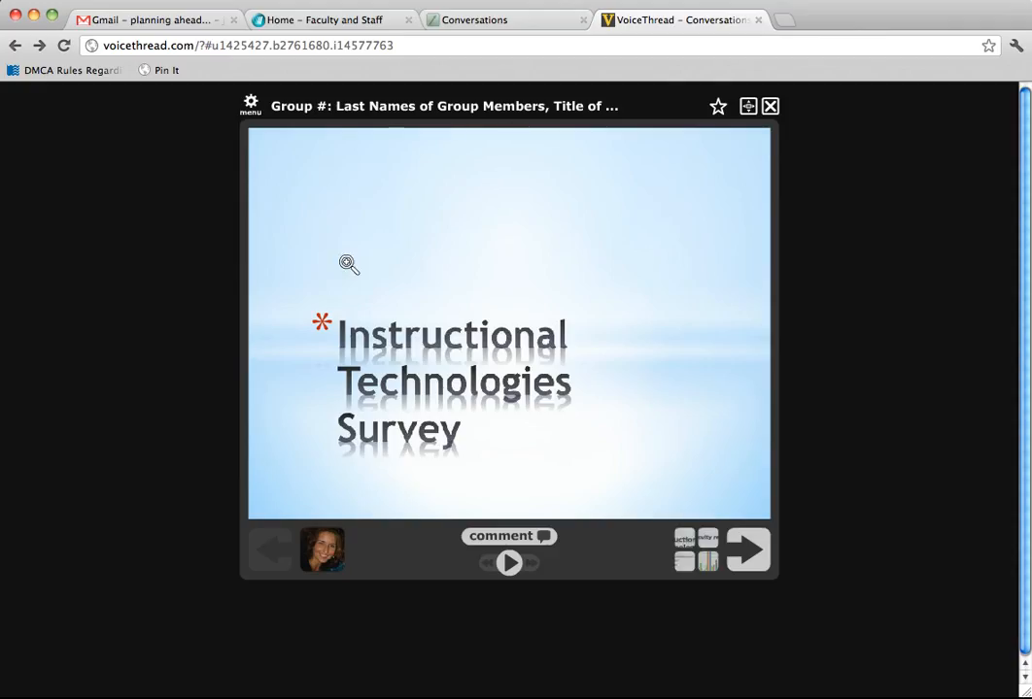